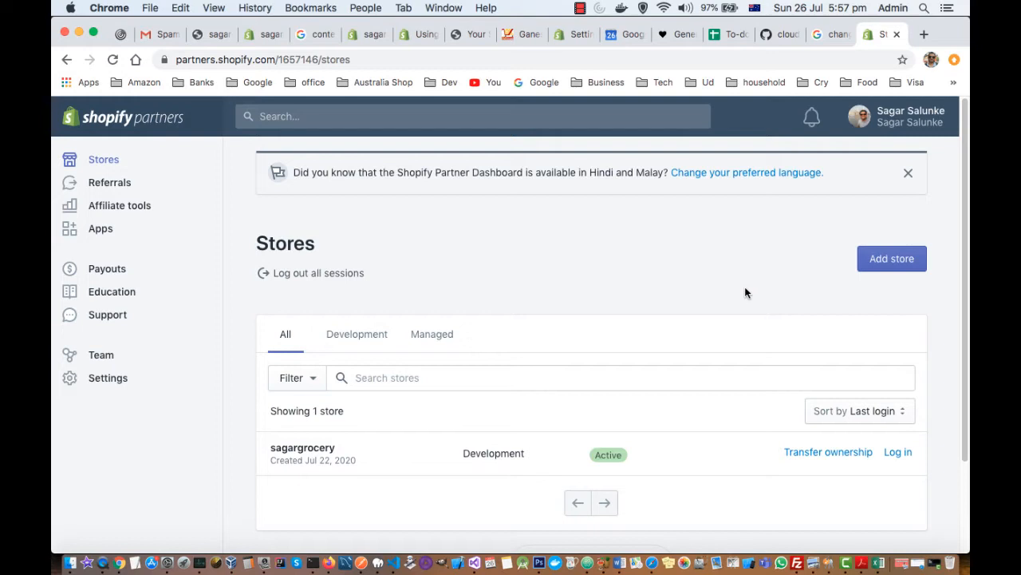
pyautogui.moveTo(546, 220)
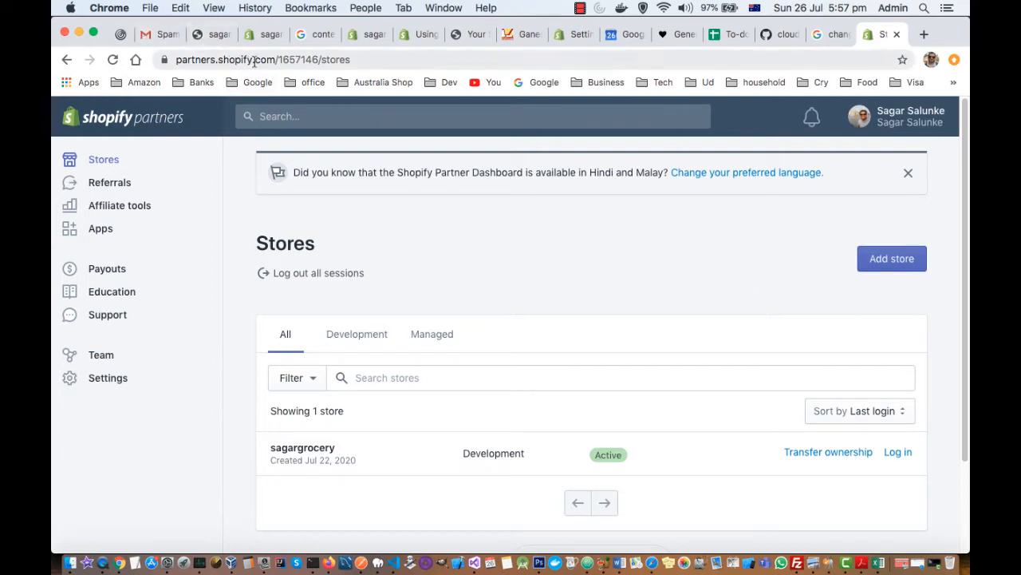
# Start adding a new store in Shopify Partners and choose Development store as its type.
pyautogui.click(263, 59)
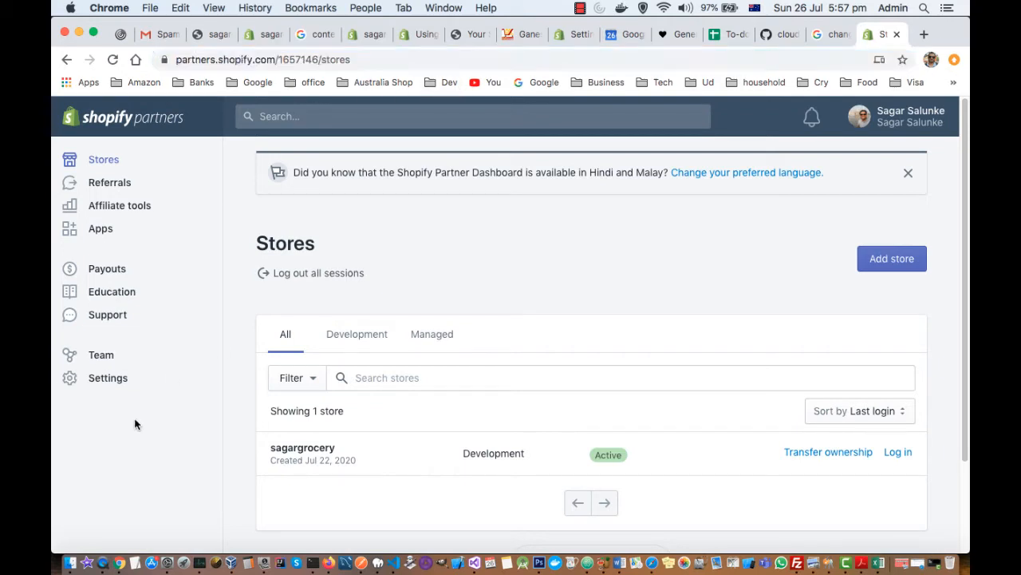
pyautogui.moveTo(108, 376)
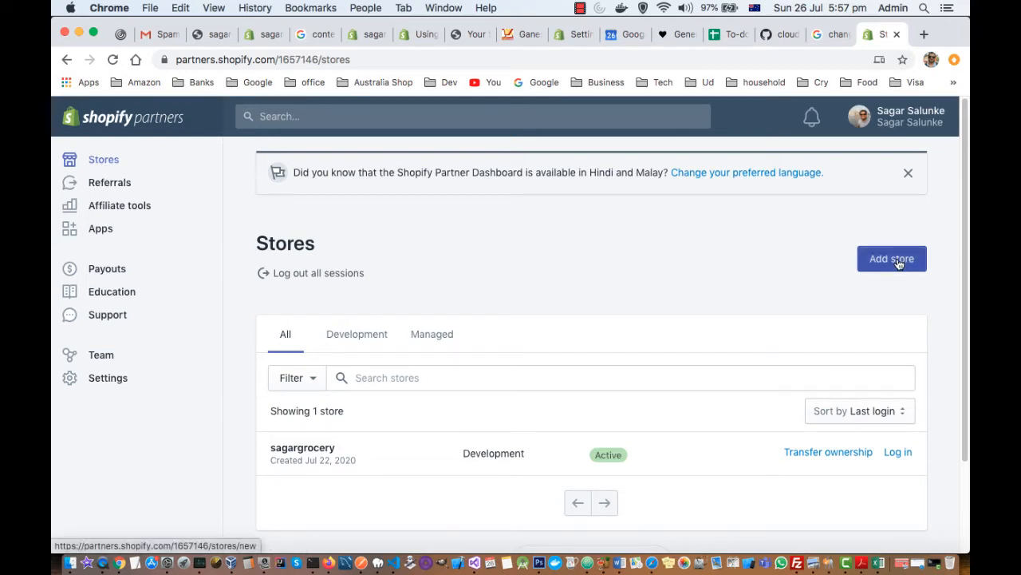
pyautogui.click(891, 258)
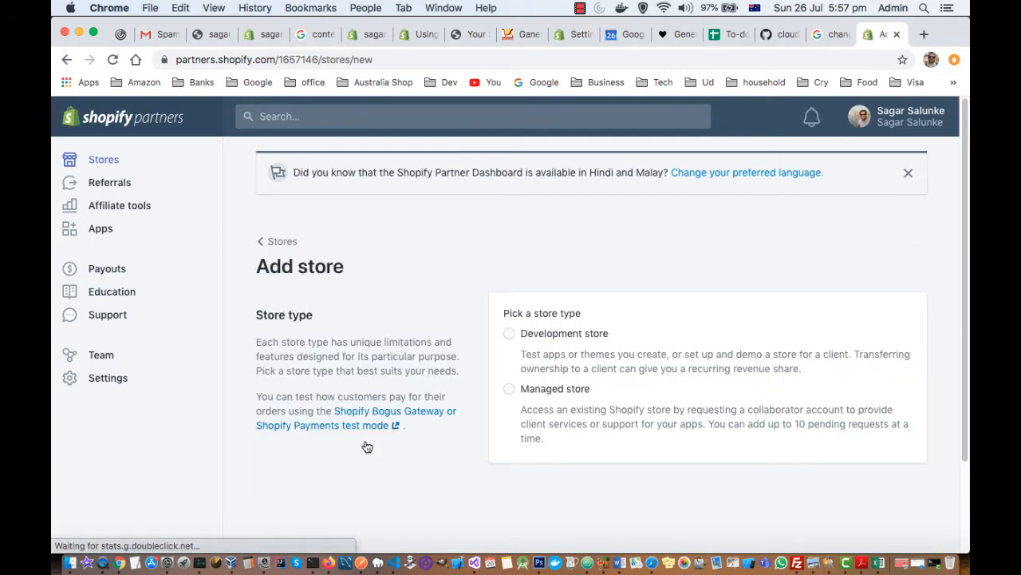
pyautogui.moveTo(543, 367)
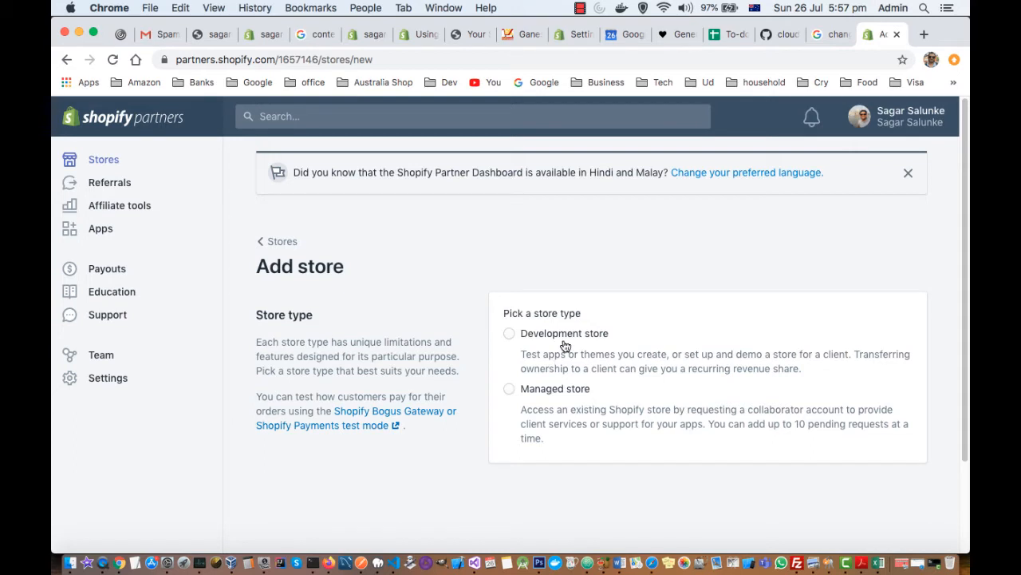
pyautogui.click(509, 333)
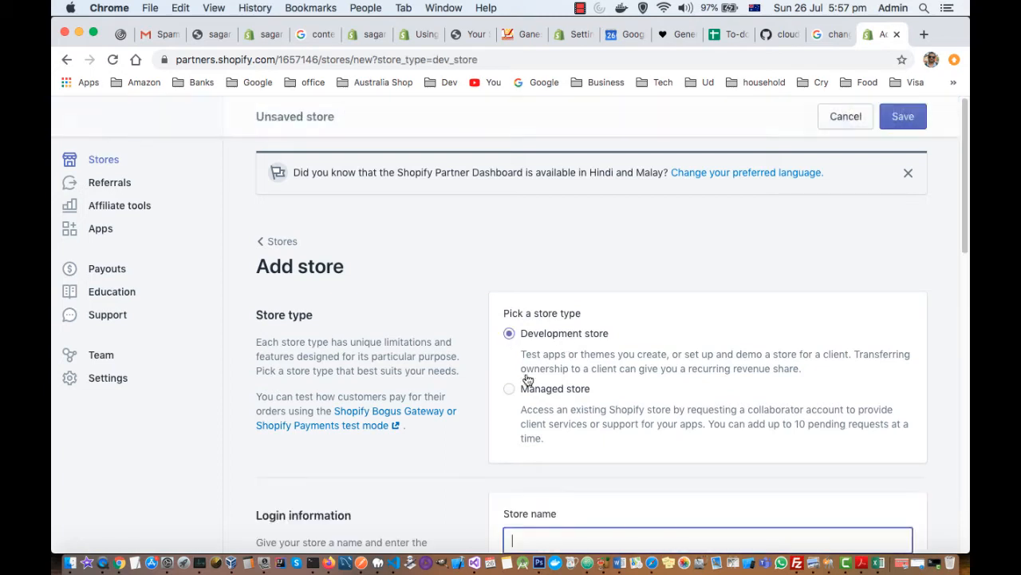
pyautogui.moveTo(577, 415)
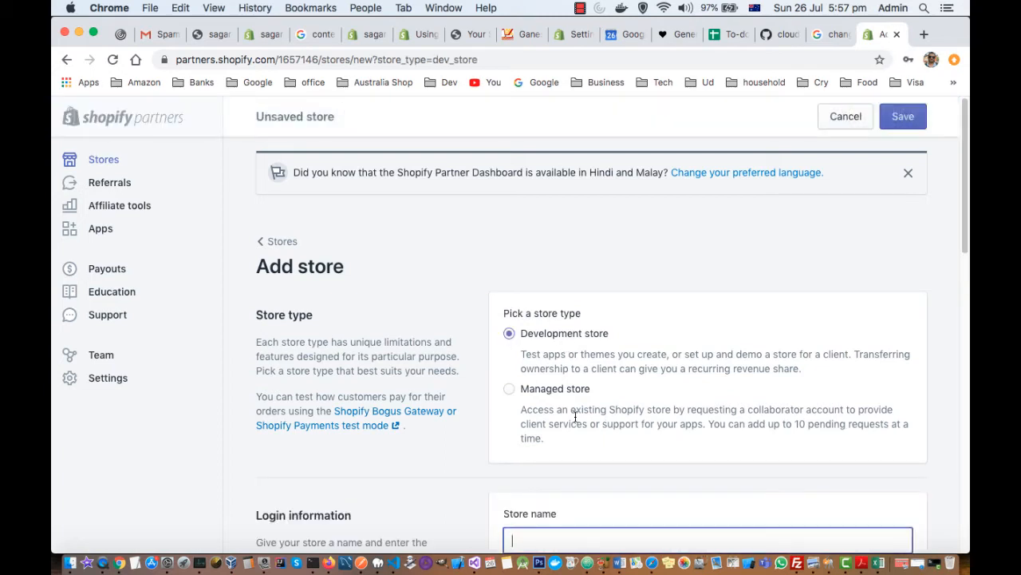
pyautogui.moveTo(615, 397)
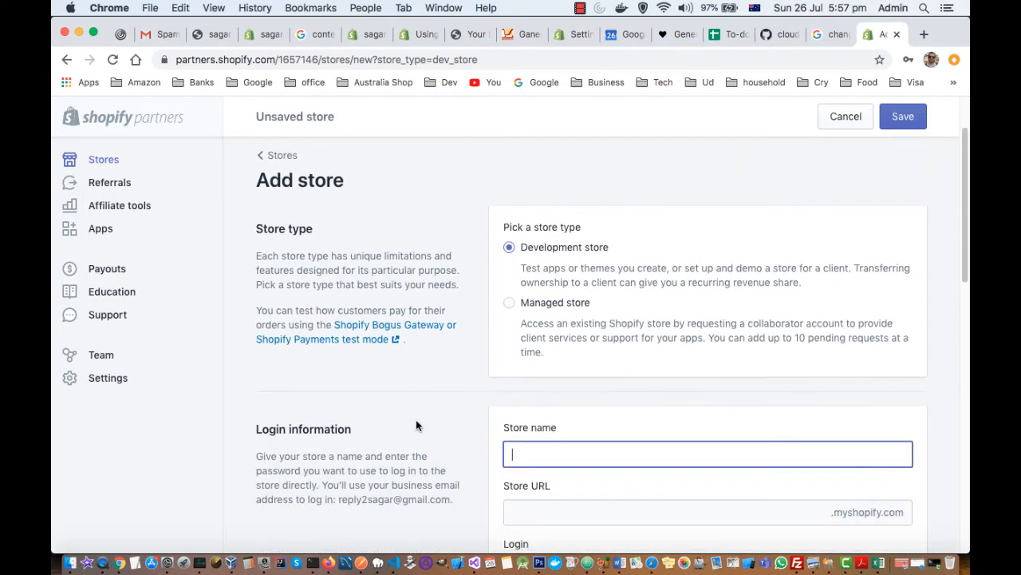
# Enter the store name Indianspicystuff, correcting it until indianspicystuff.myshopify.com is available.
pyautogui.scroll(-3)
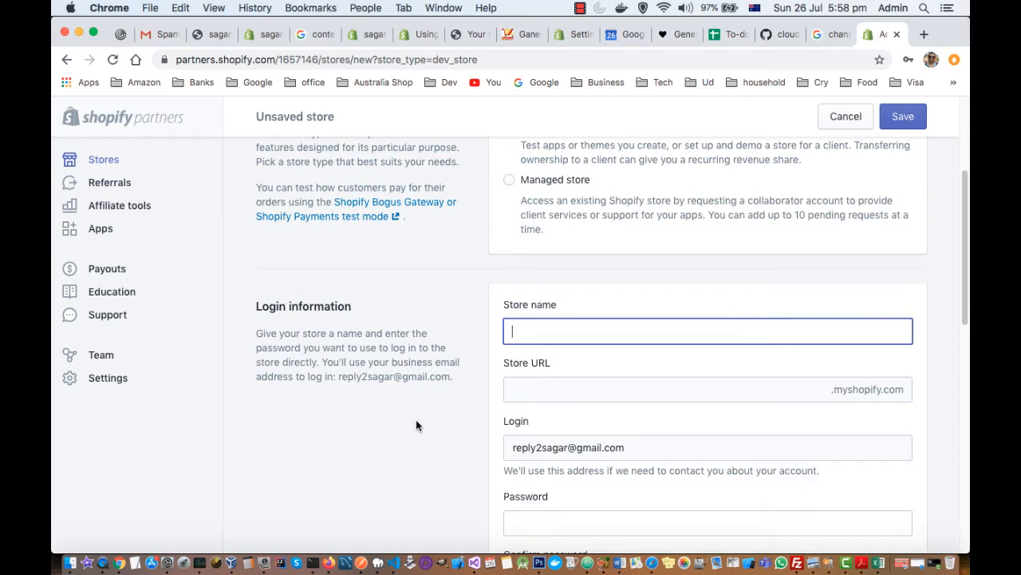
pyautogui.write('Indianstuff')
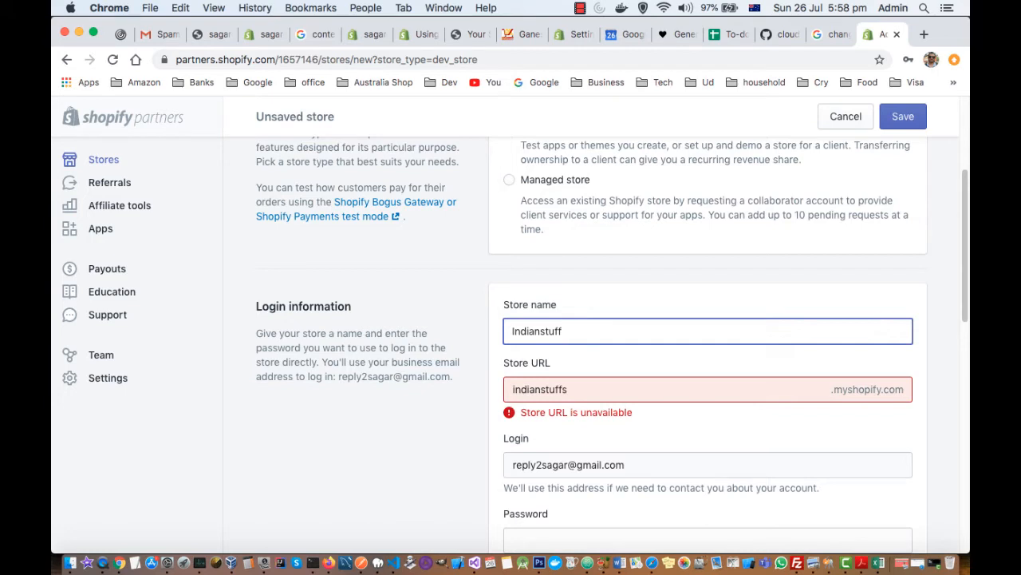
pyautogui.press('Backspace')
pyautogui.write('pi')
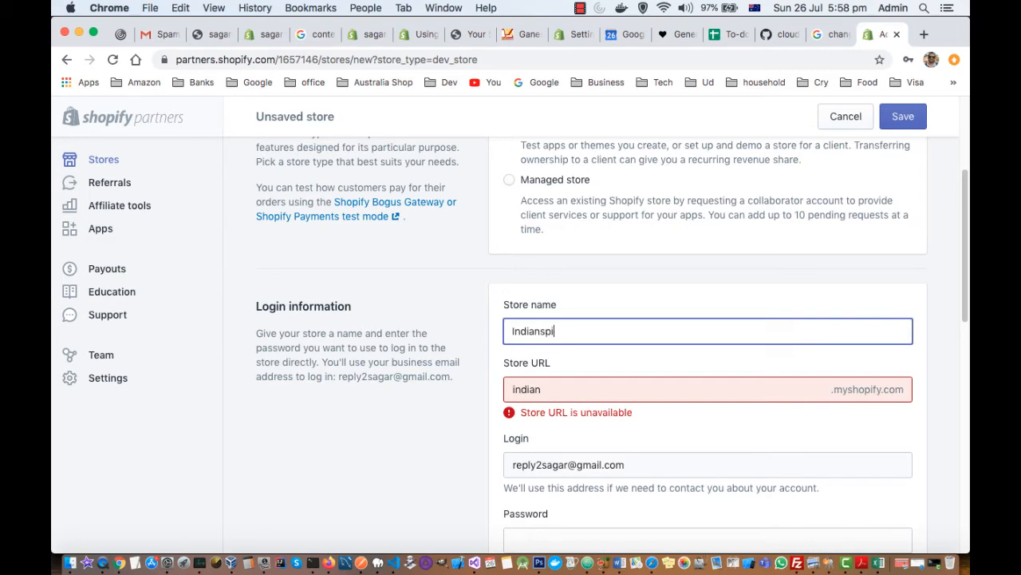
pyautogui.write('cystuff')
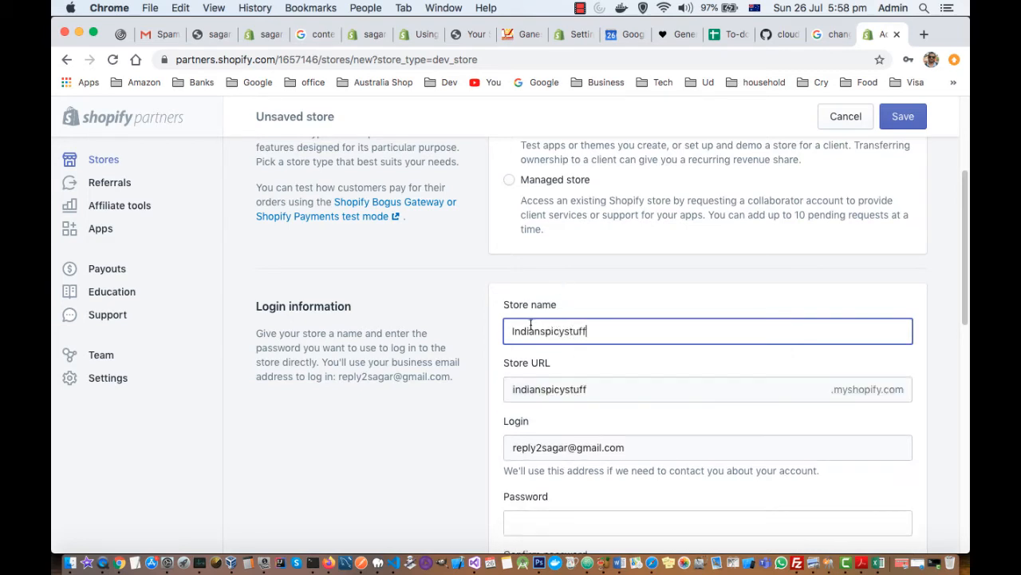
pyautogui.moveTo(635, 329)
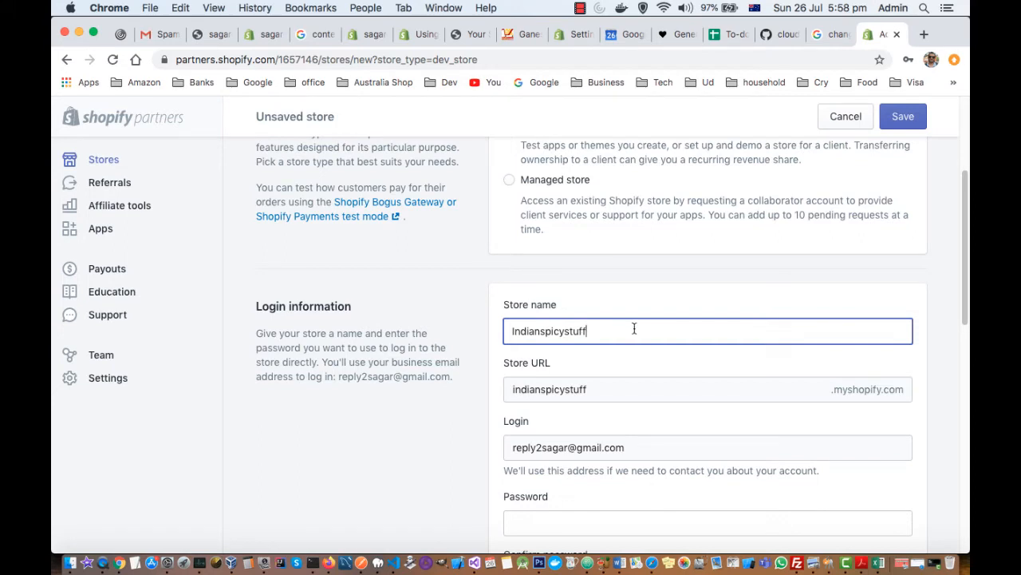
pyautogui.scroll(-3)
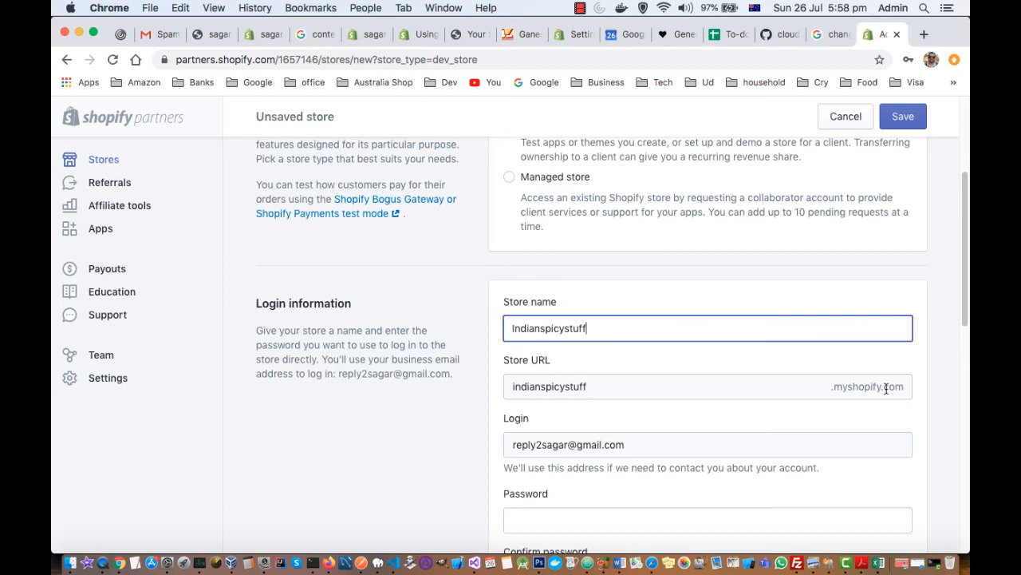
pyautogui.moveTo(571, 488)
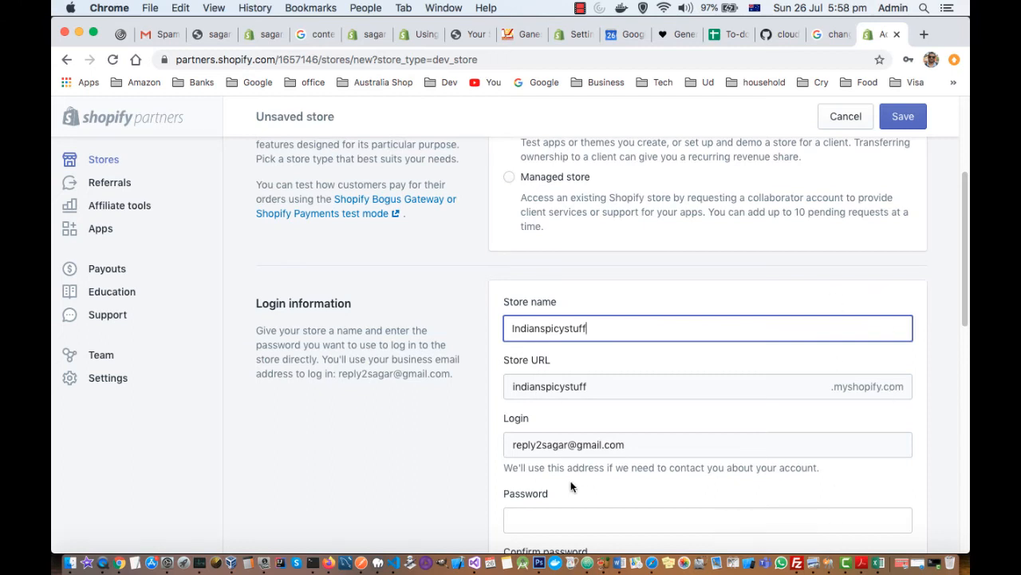
# Review the store address and set the purpose to 'Build a new store for a client'.
pyautogui.scroll(-3)
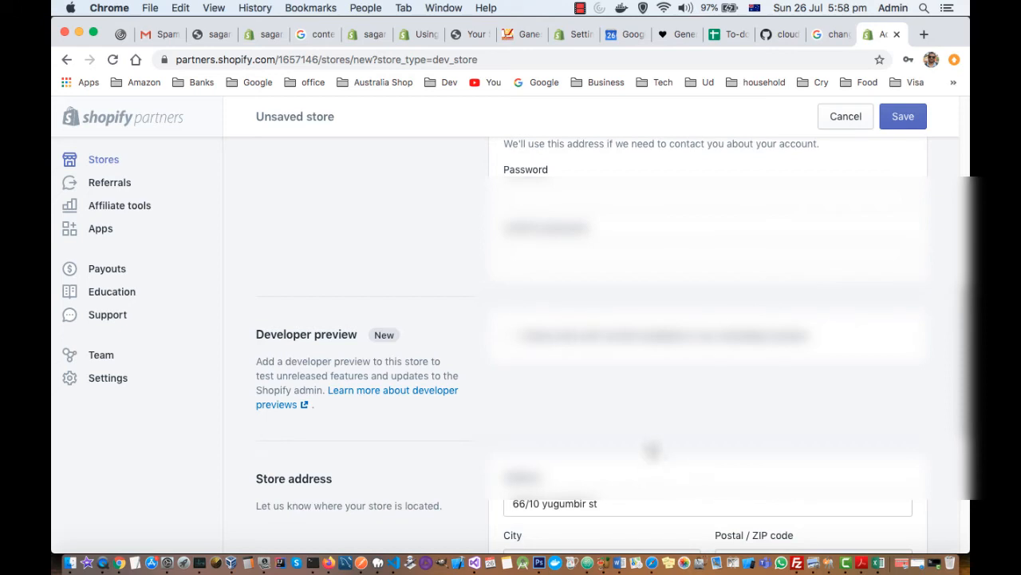
pyautogui.moveTo(779, 348)
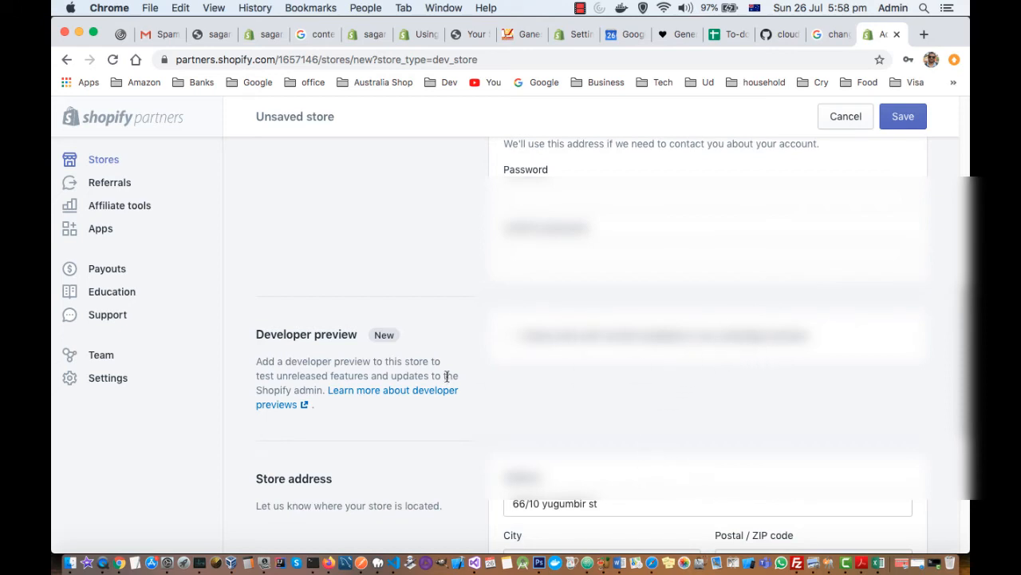
pyautogui.moveTo(421, 372)
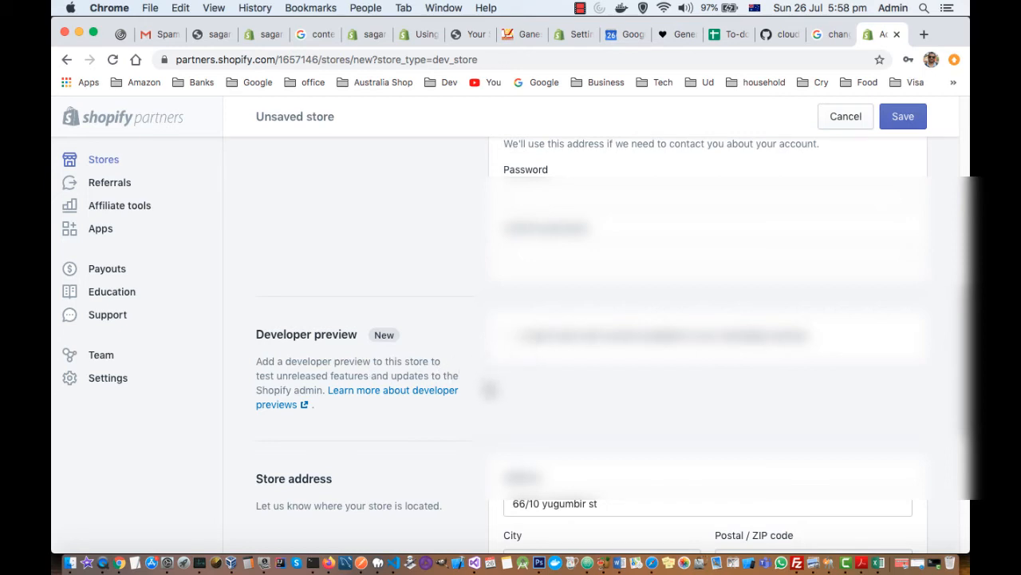
pyautogui.scroll(-3)
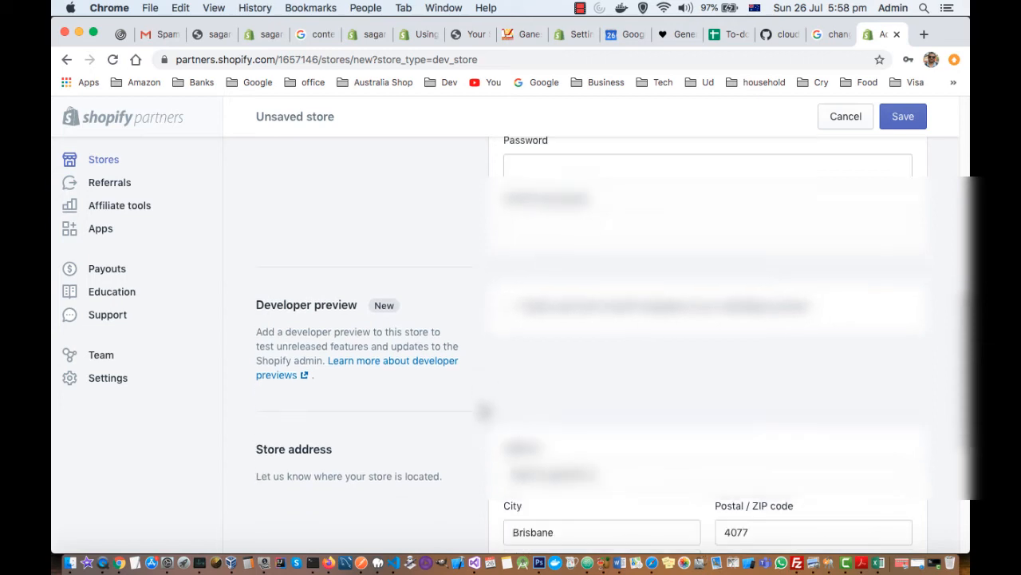
pyautogui.scroll(-3)
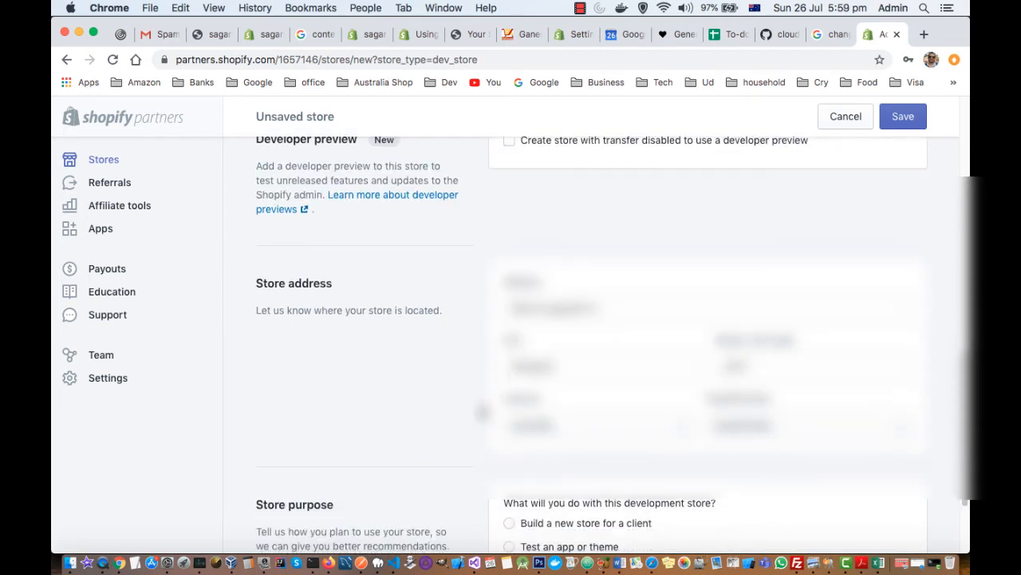
pyautogui.scroll(-3)
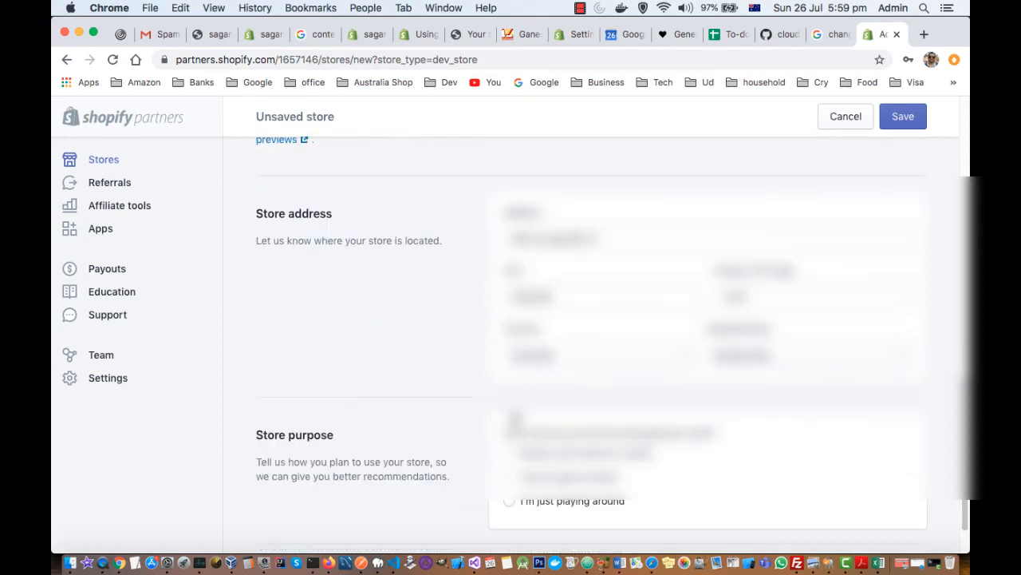
pyautogui.scroll(-3)
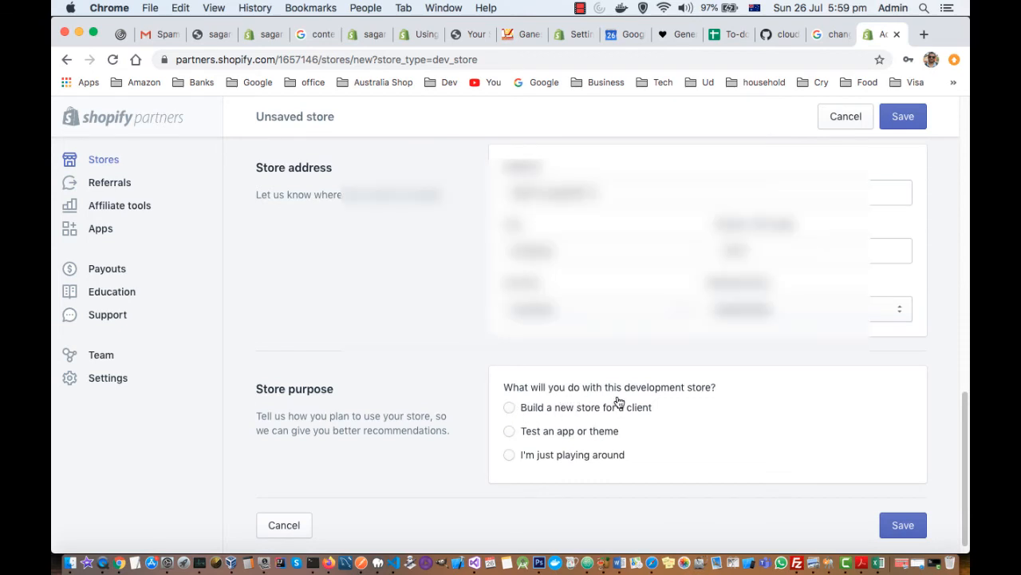
pyautogui.click(509, 407)
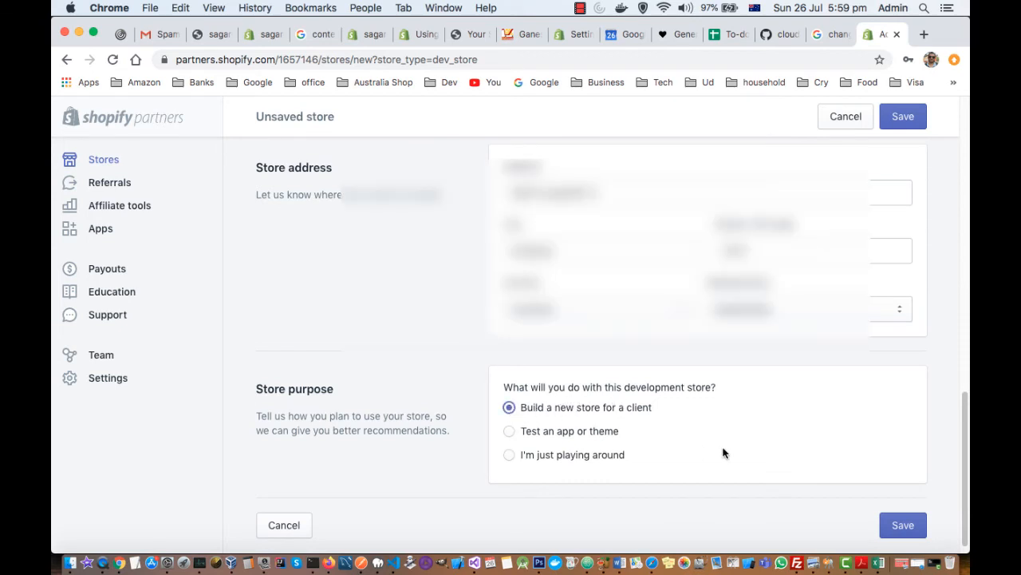
pyautogui.moveTo(623, 441)
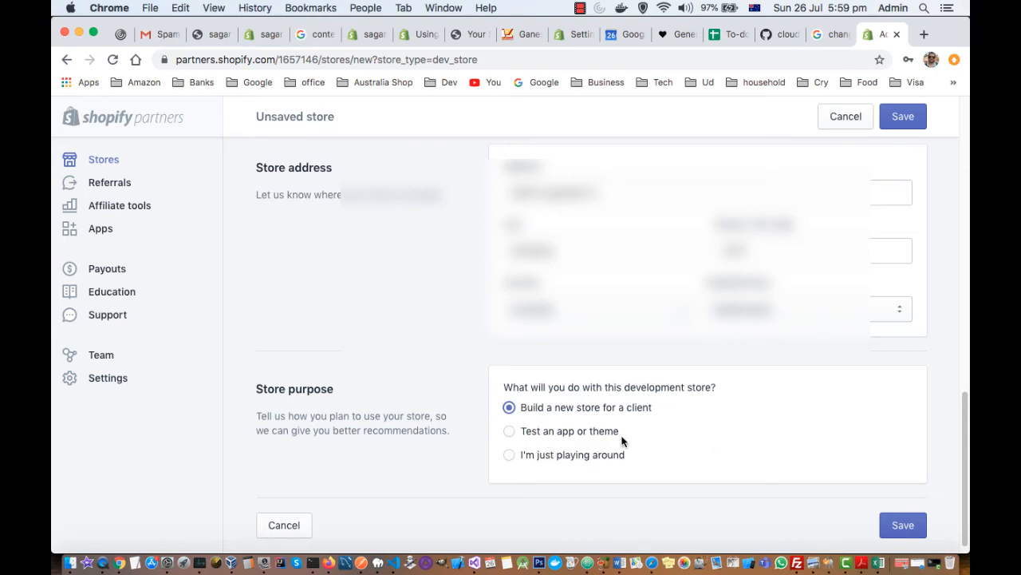
pyautogui.moveTo(498, 440)
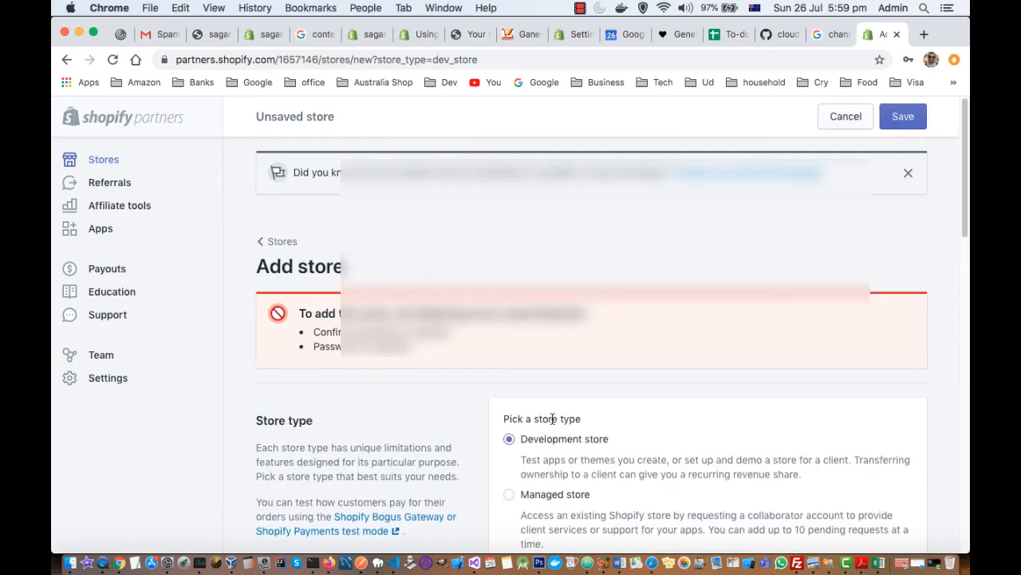
# Return to Login information and focus the flagged Password field after the save errors.
pyautogui.scroll(-3)
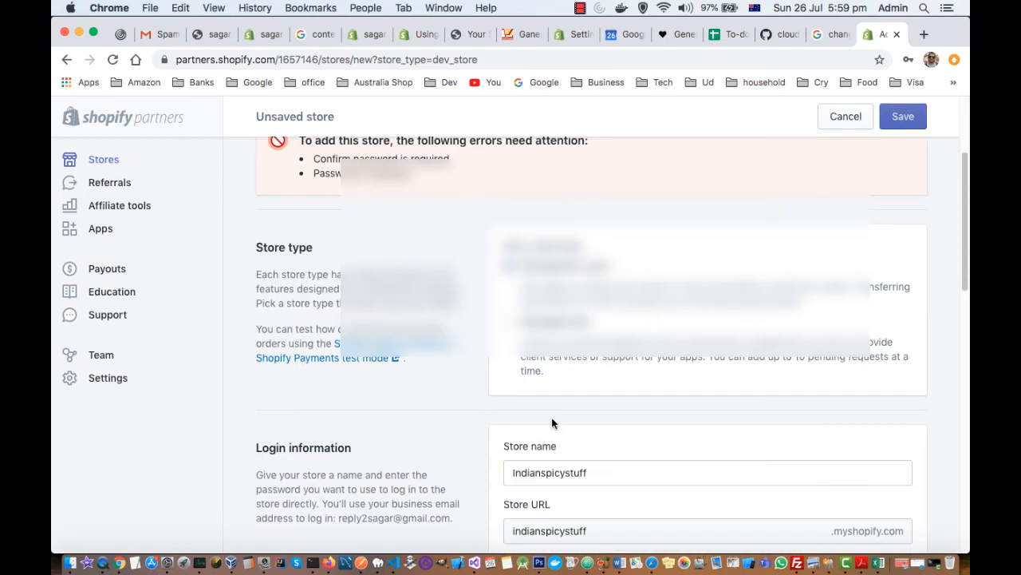
pyautogui.scroll(-3)
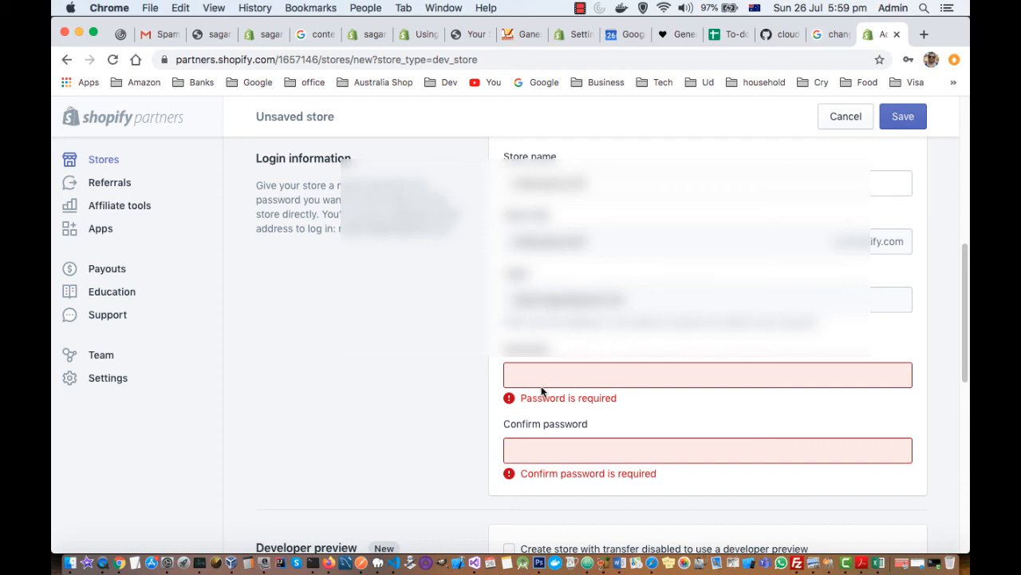
pyautogui.scroll(-3)
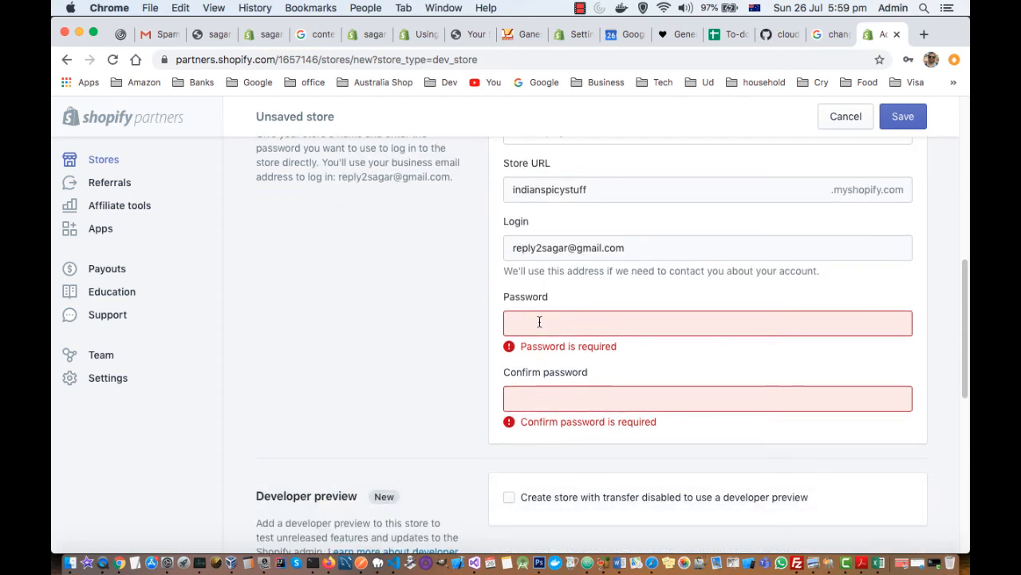
pyautogui.click(707, 323)
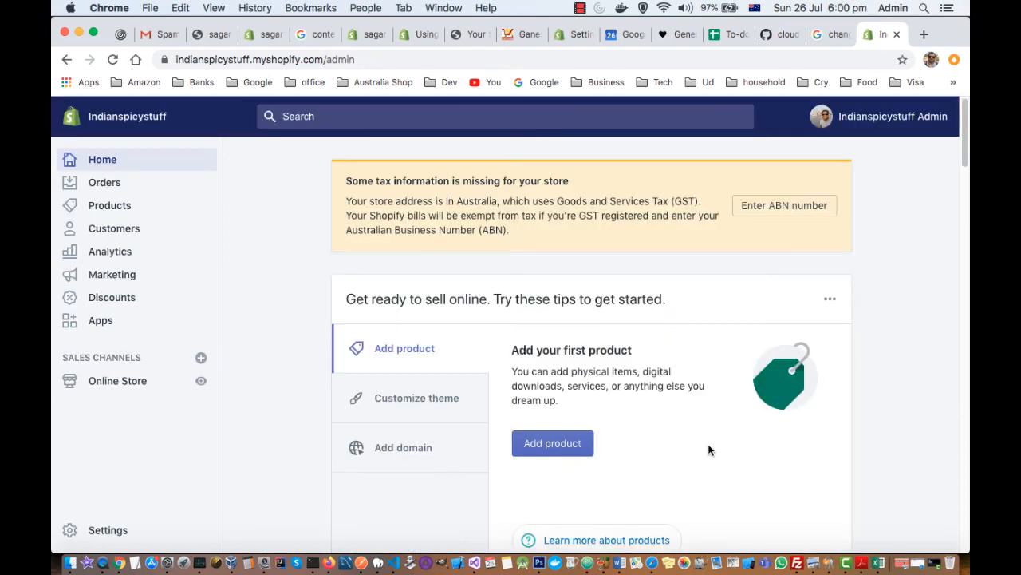
pyautogui.moveTo(705, 443)
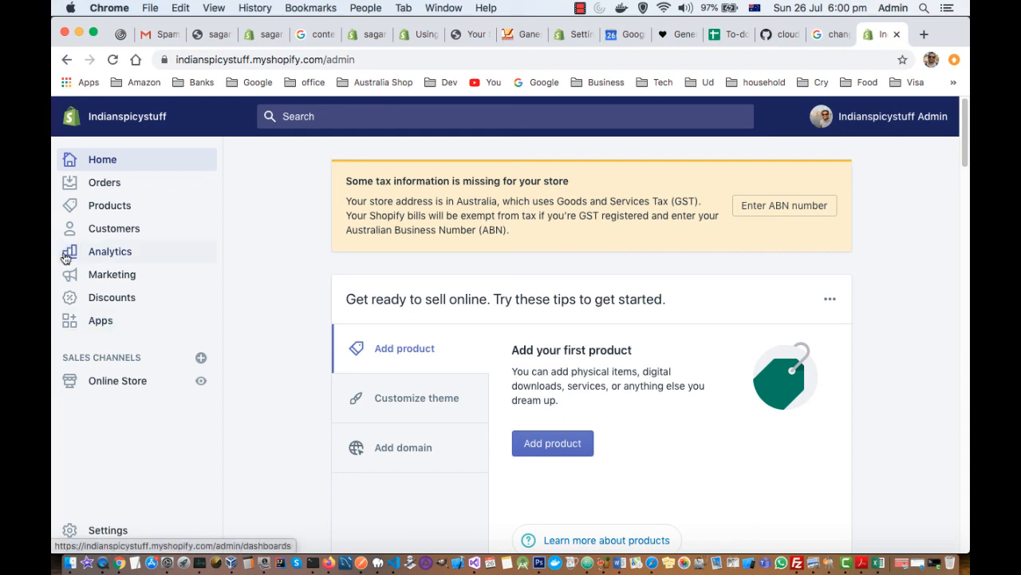
pyautogui.moveTo(106, 256)
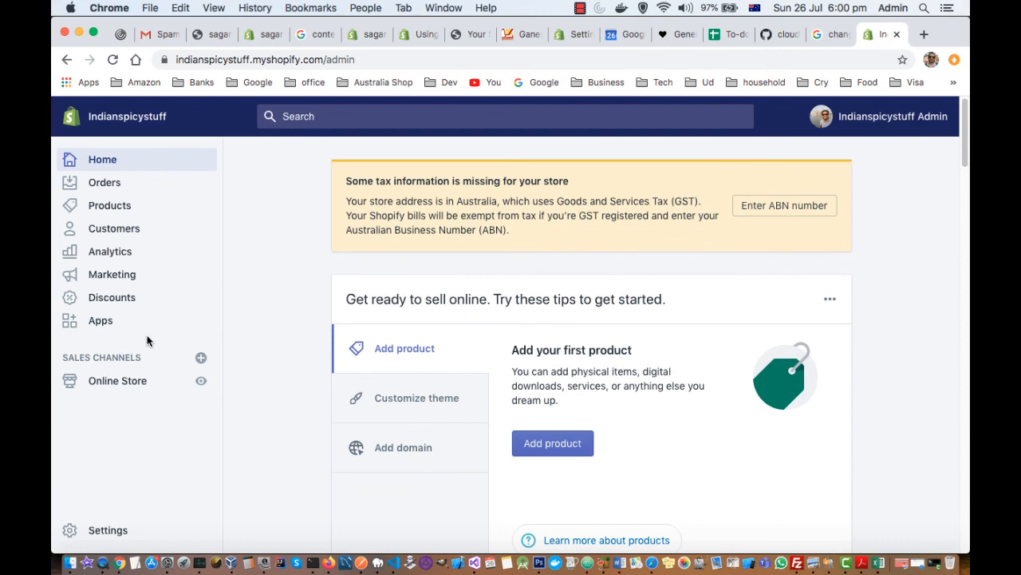
pyautogui.moveTo(268, 281)
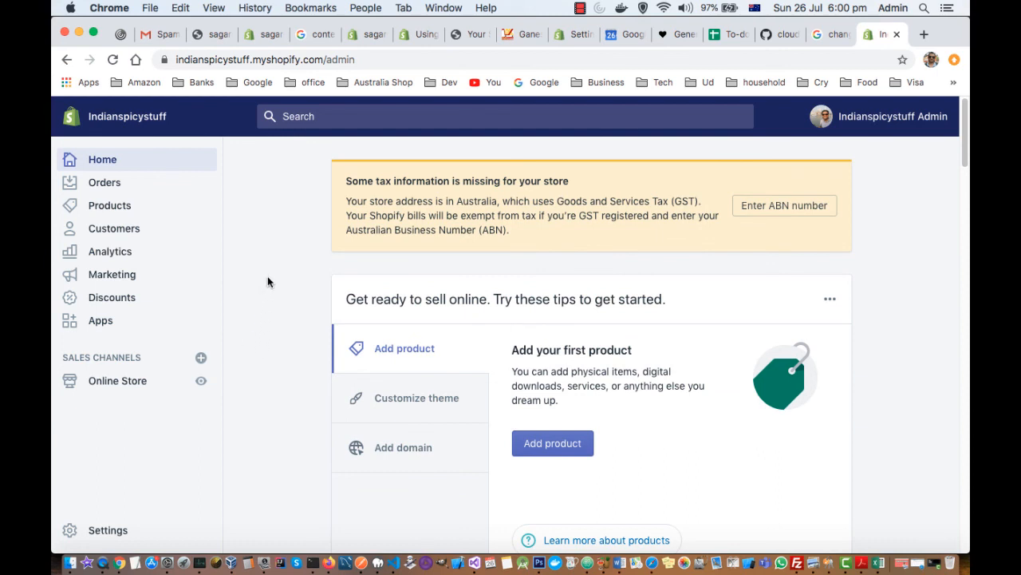
pyautogui.moveTo(265, 417)
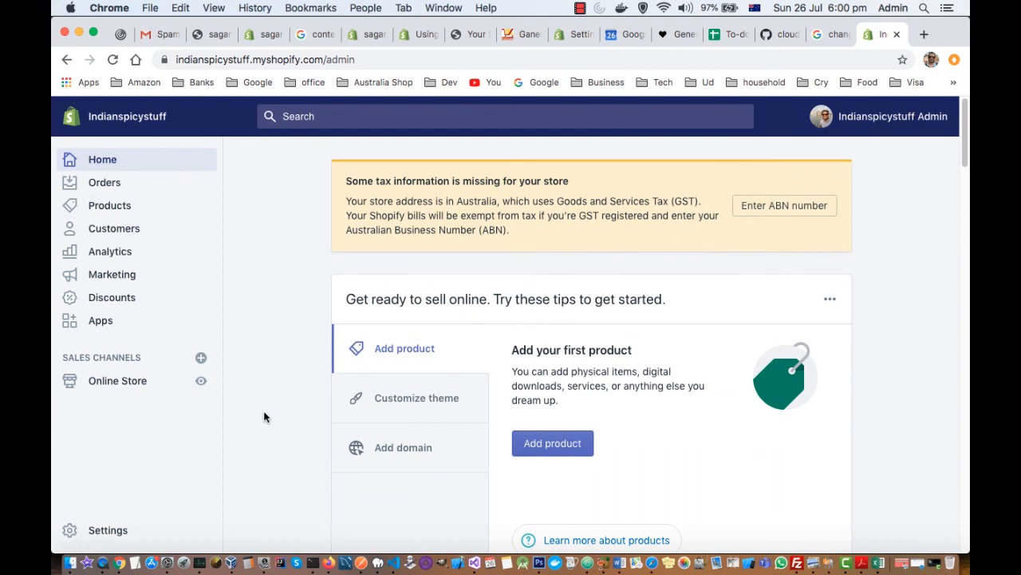